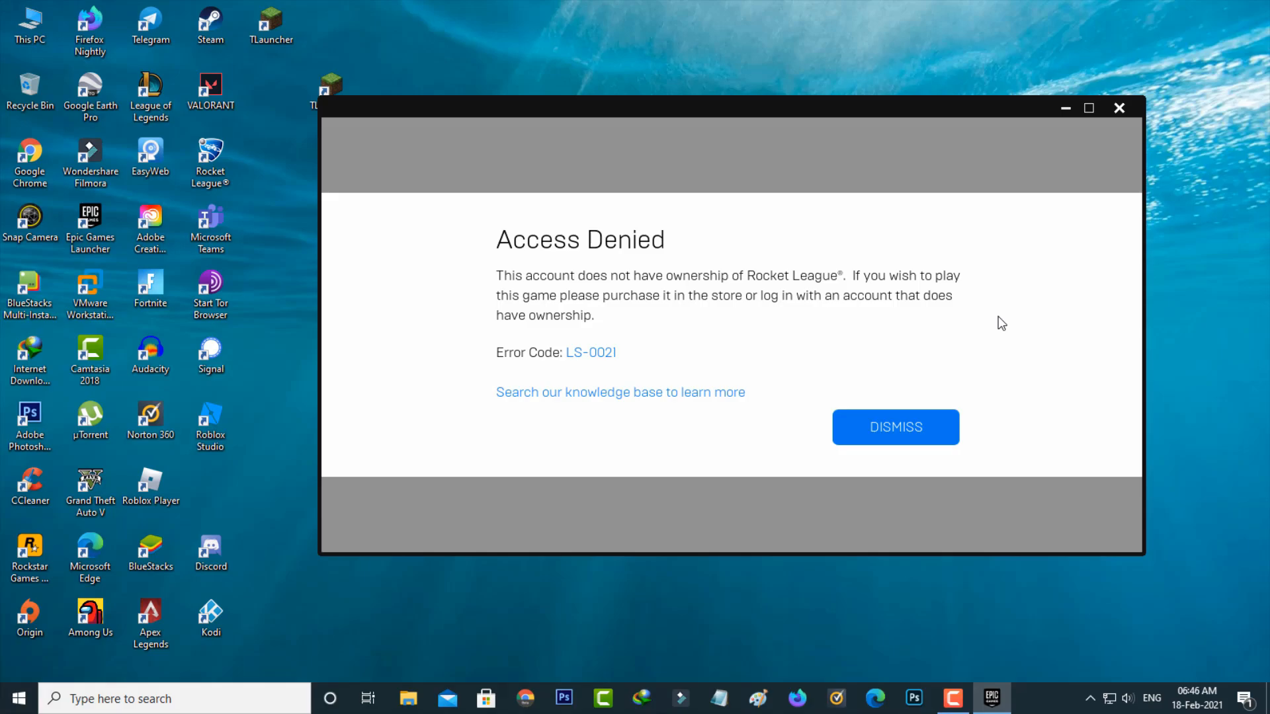
# Dismiss the Access Denied error and sign in with the Epic Games account email and password.
pyautogui.click(894, 427)
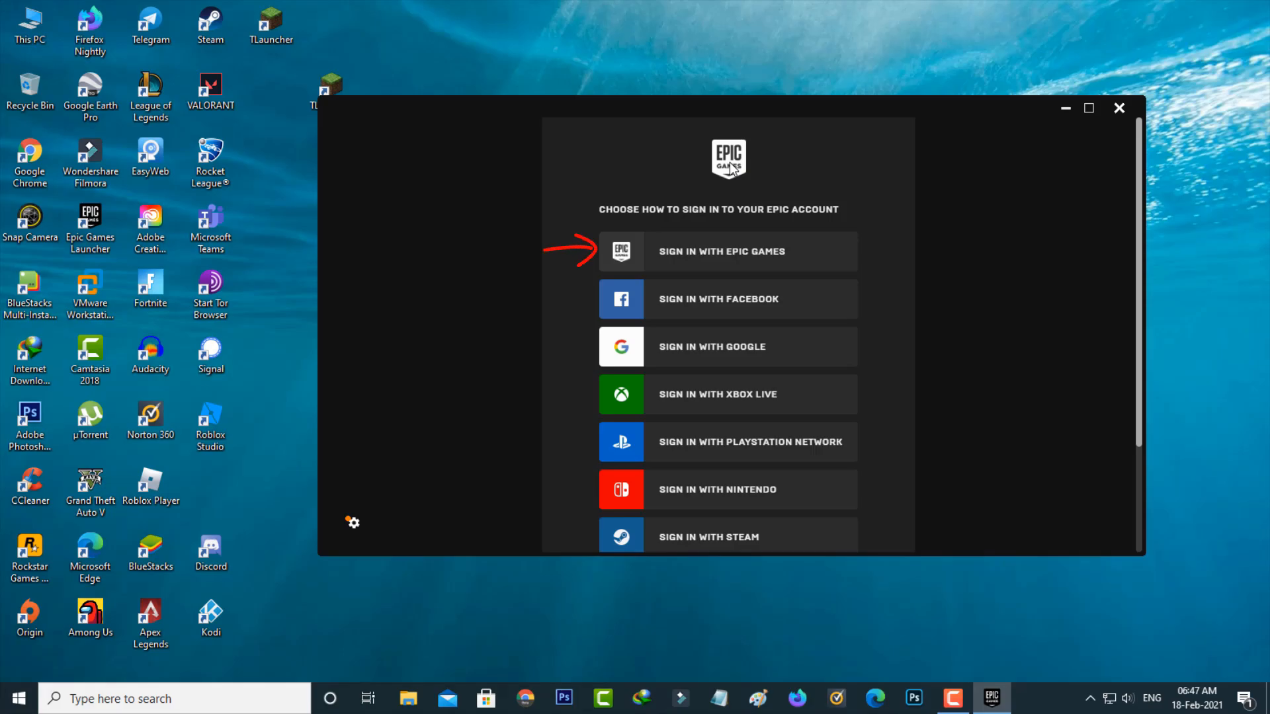
pyautogui.click(721, 251)
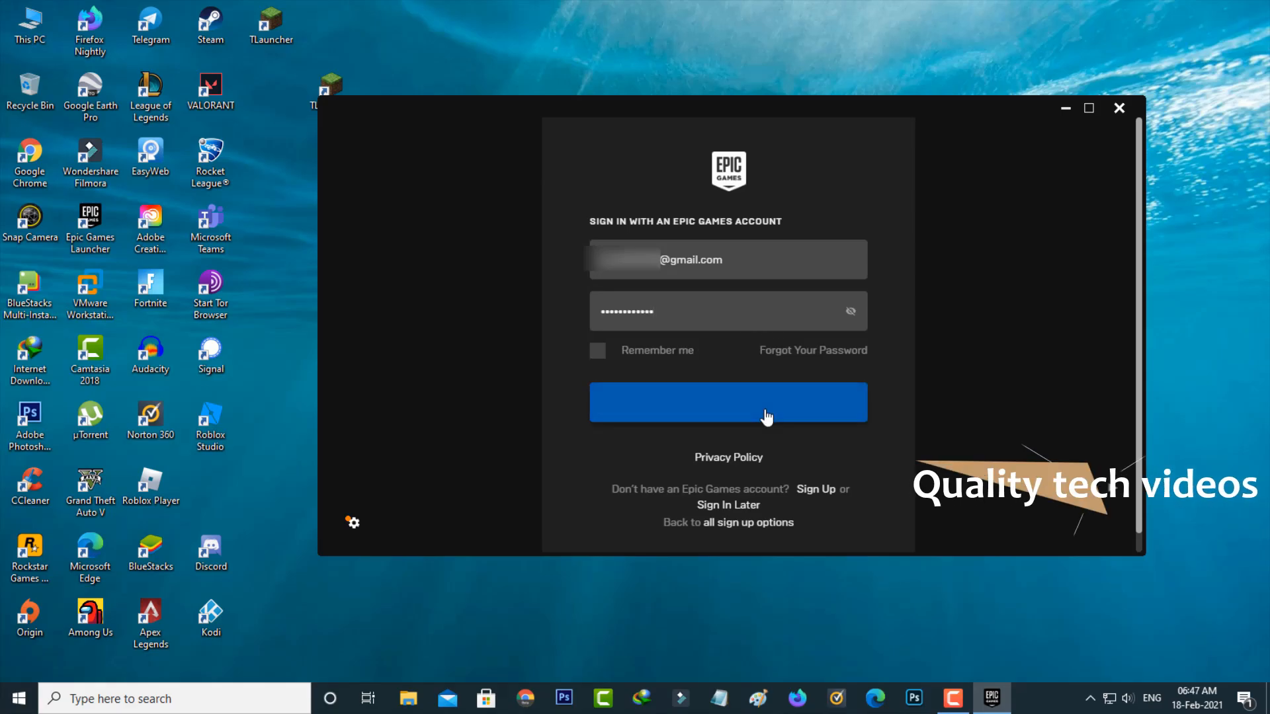
pyautogui.click(726, 402)
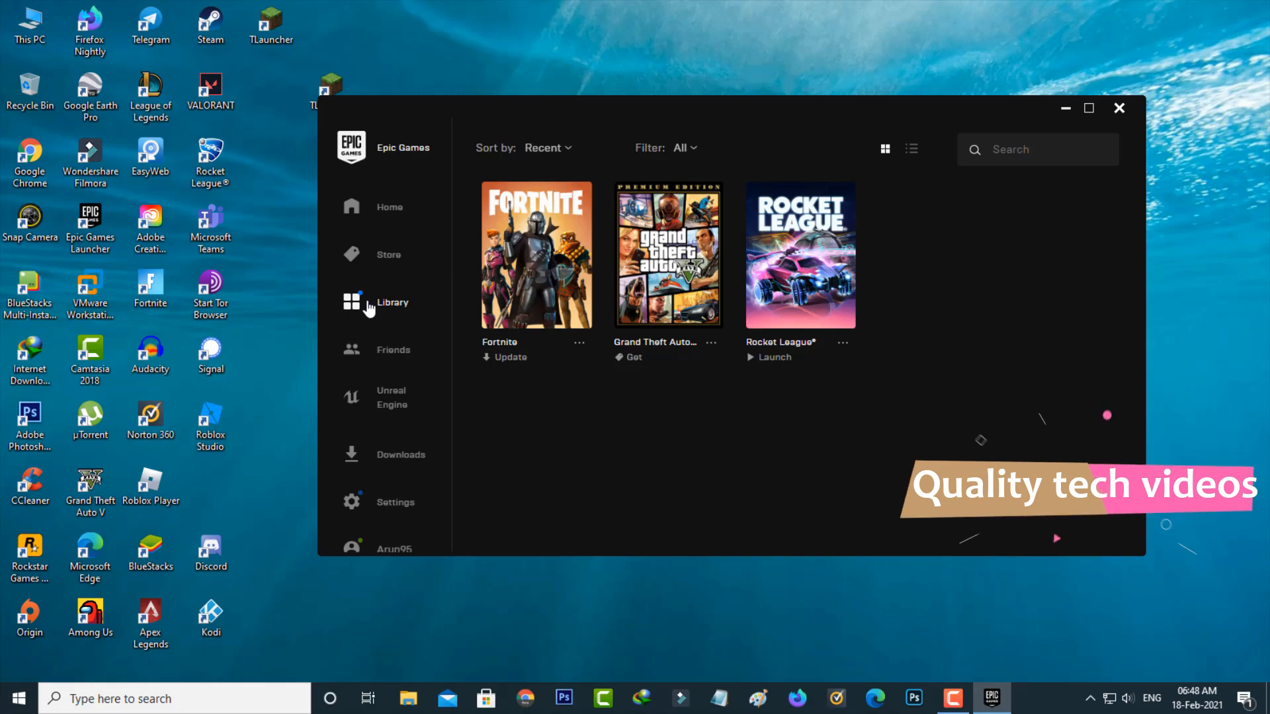
pyautogui.moveTo(798, 275)
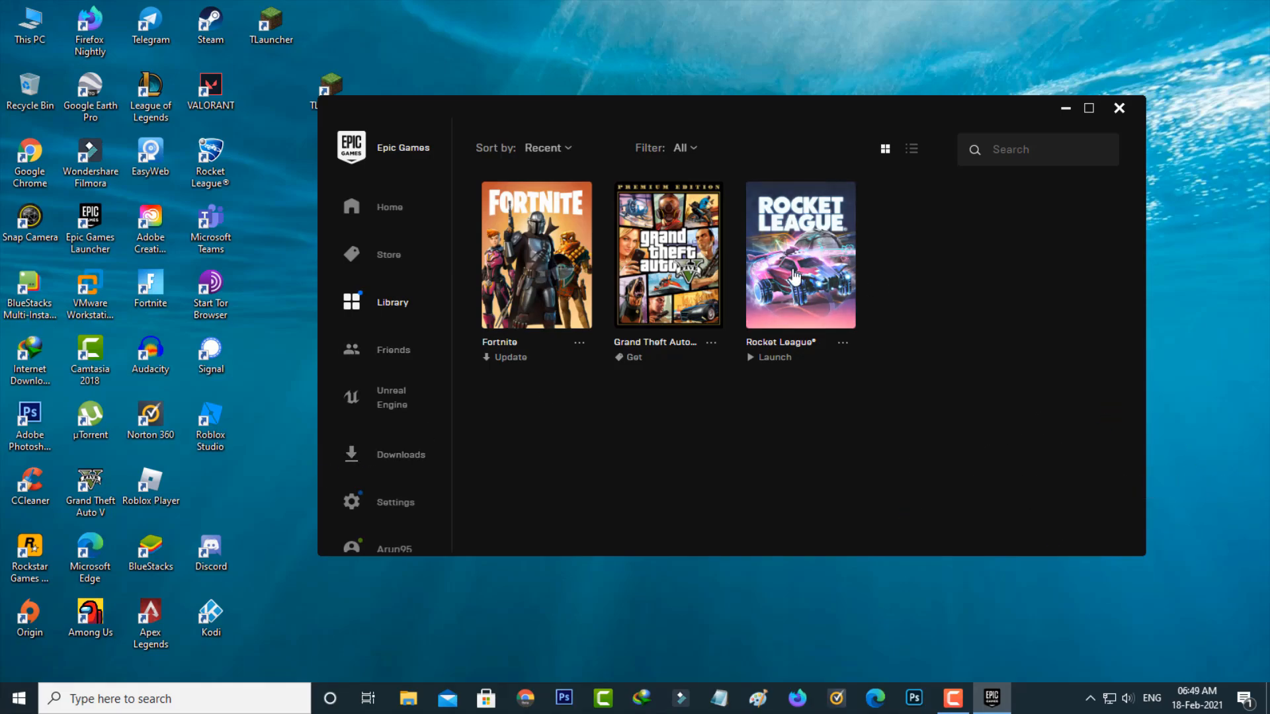
# Launch Rocket League from the library and dismiss the Access Denied ownership error it raises.
pyautogui.click(770, 356)
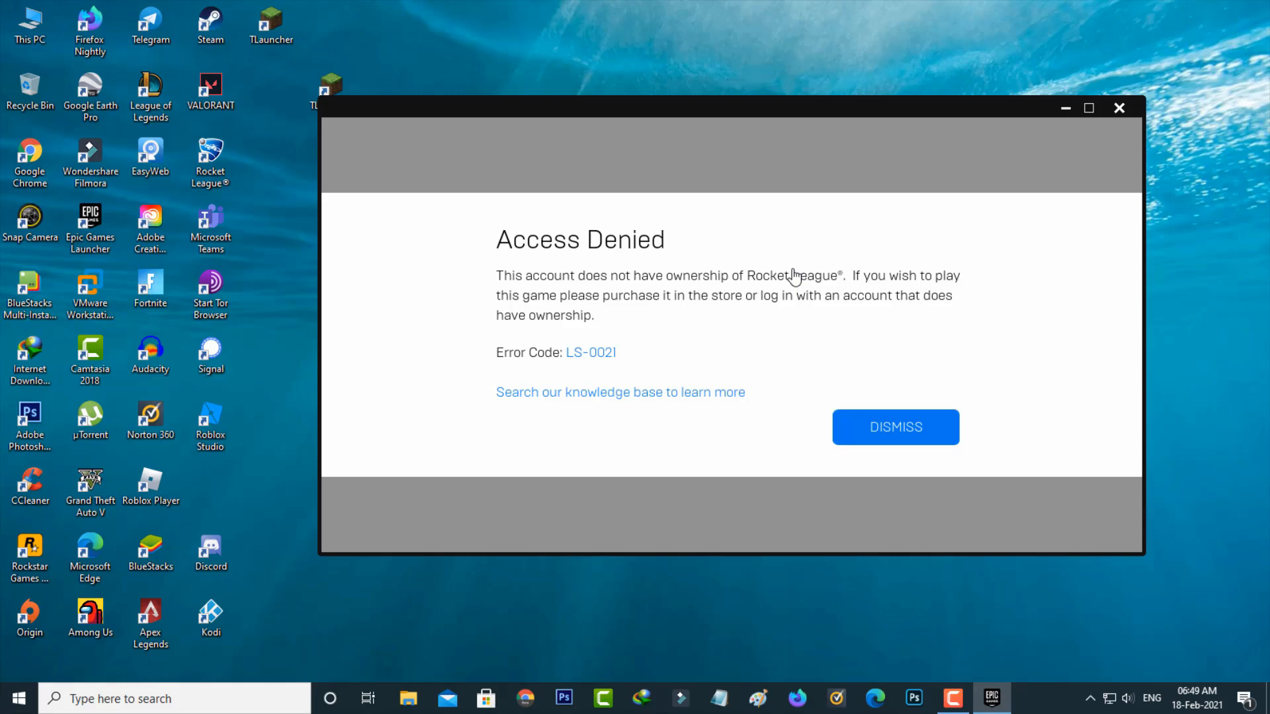
pyautogui.click(894, 428)
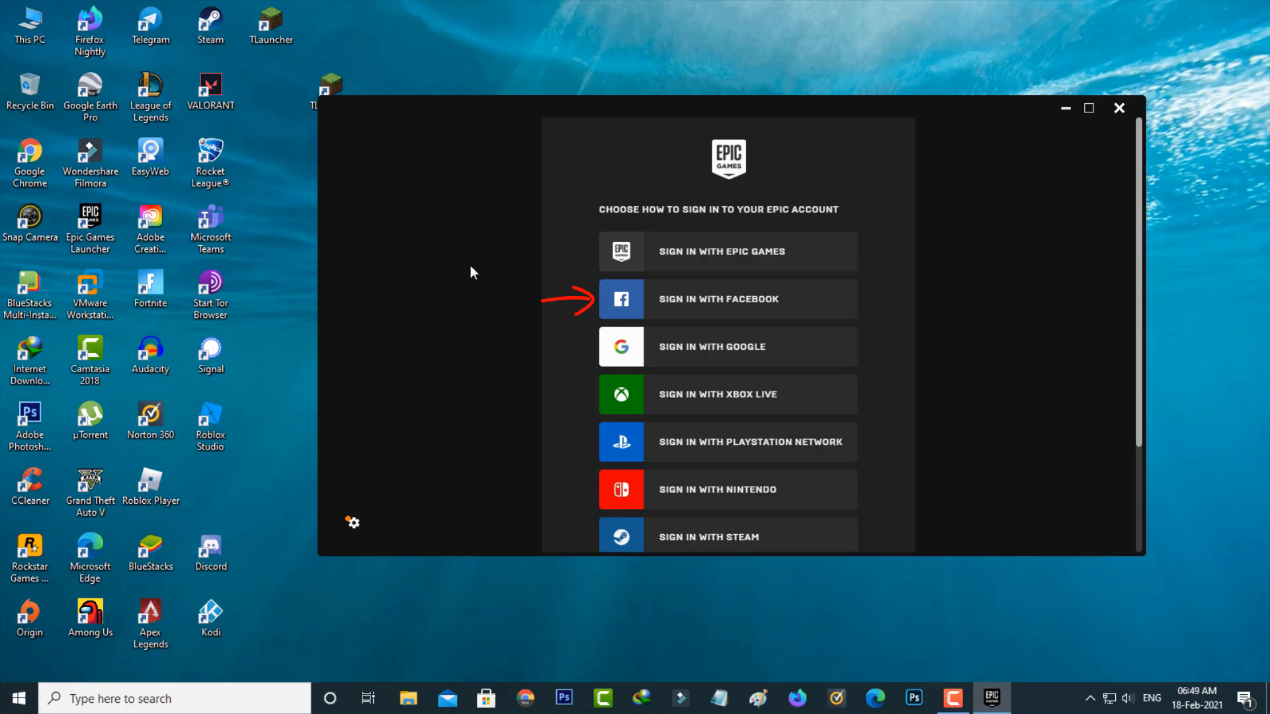
# Choose Sign in with Facebook so the browser opens Epic's Almost Done authorization page.
pyautogui.click(726, 299)
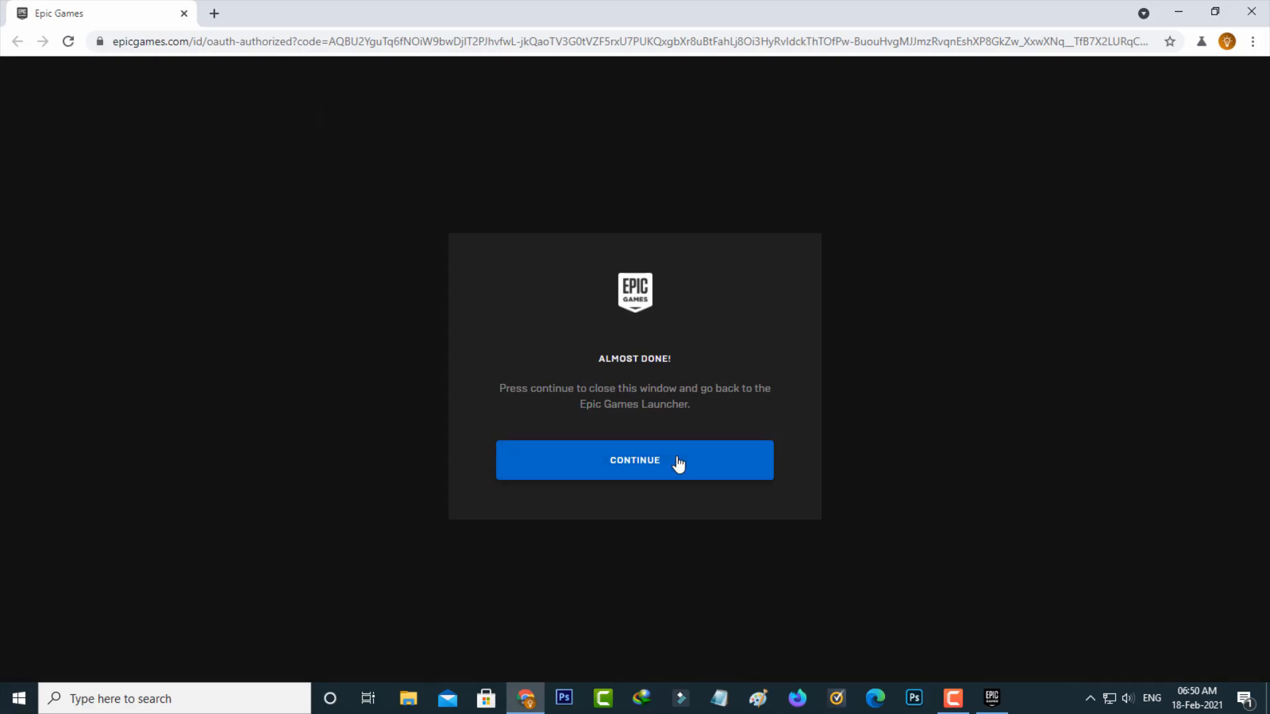
# Continue from the Almost Done page to return to the launcher on the Facebook-linked account.
pyautogui.click(633, 460)
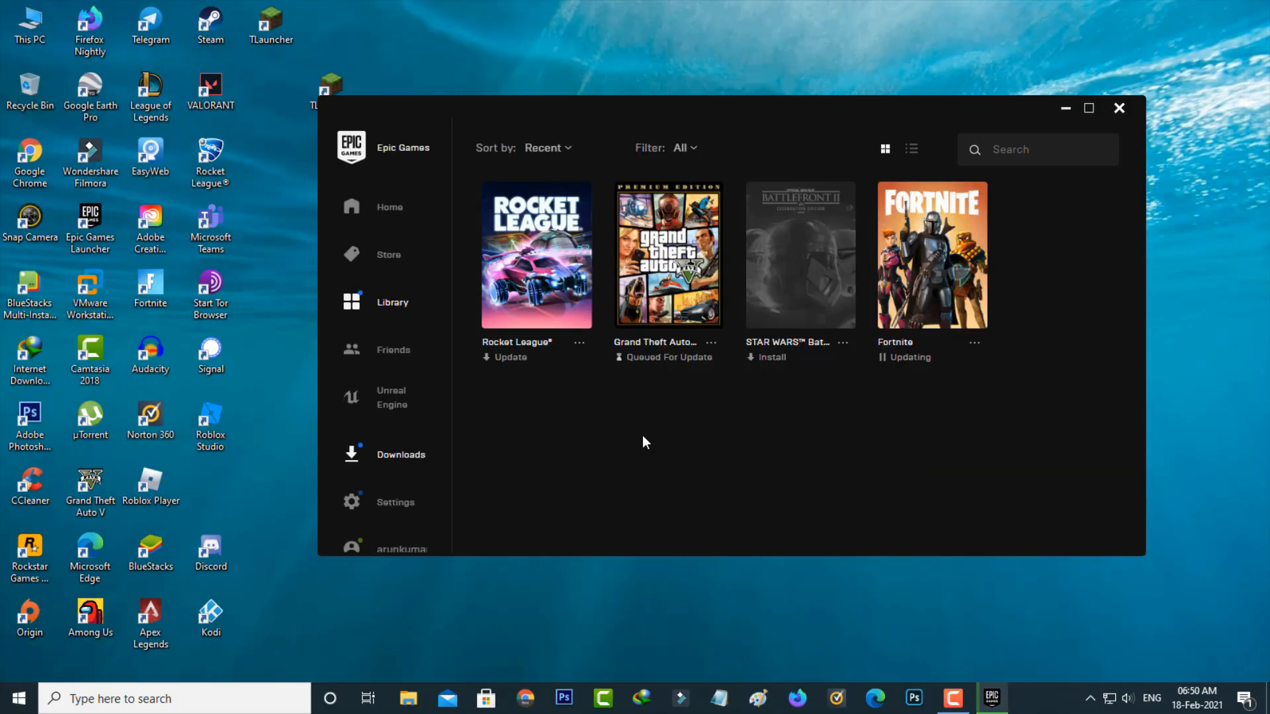
pyautogui.moveTo(622, 433)
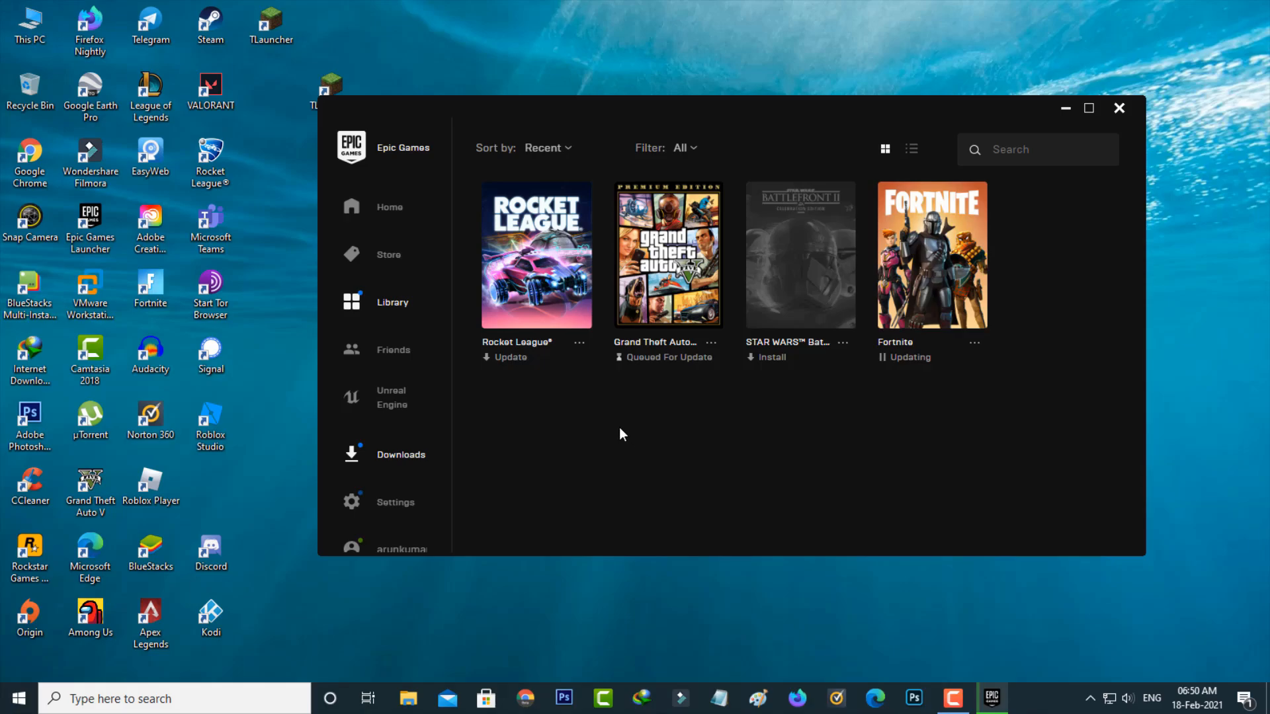
pyautogui.moveTo(794, 423)
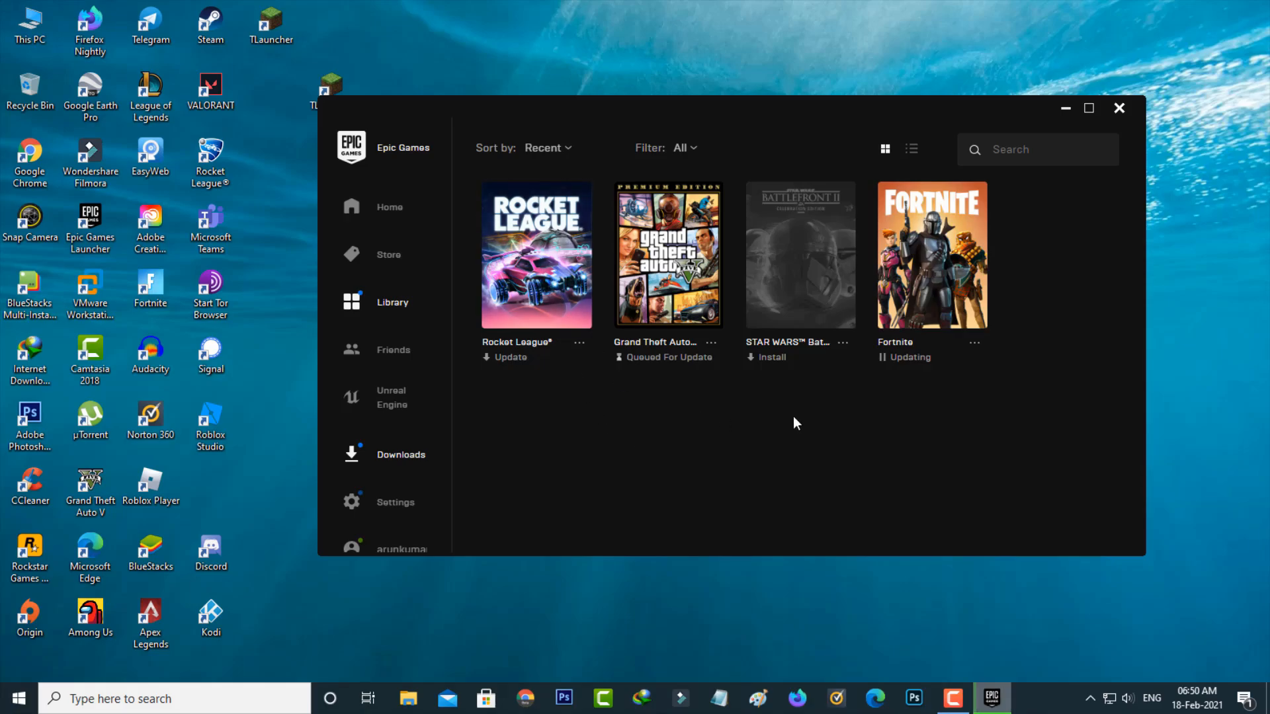